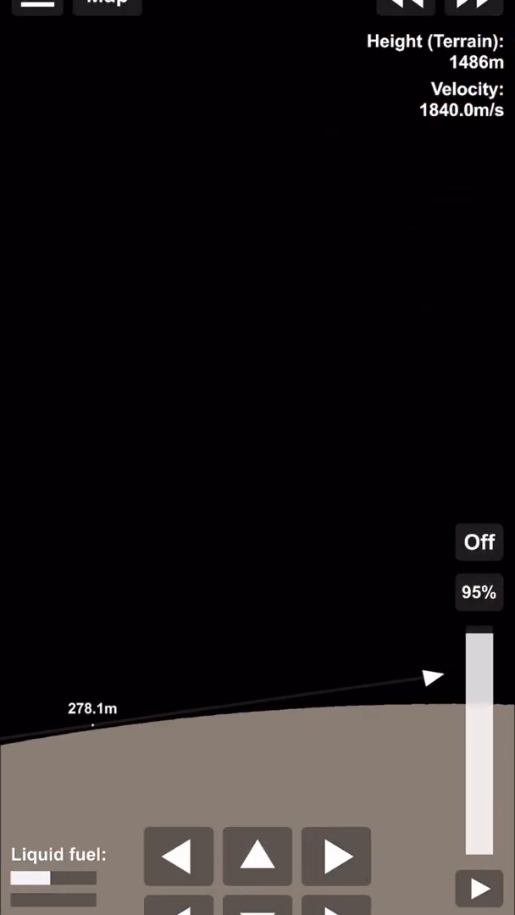
# Step: Burn the engine at 95% throttle near 1.5 km altitude, then cut it
pyautogui.click(480, 542)
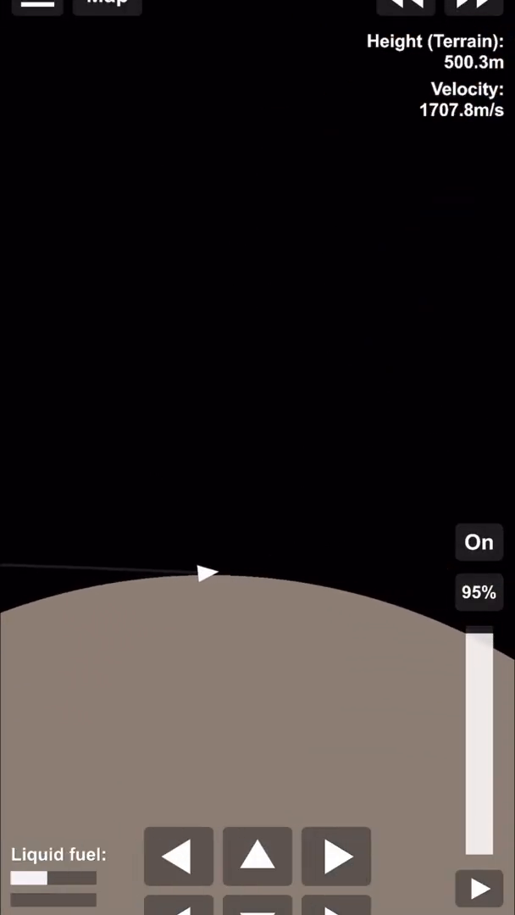
pyautogui.click(478, 542)
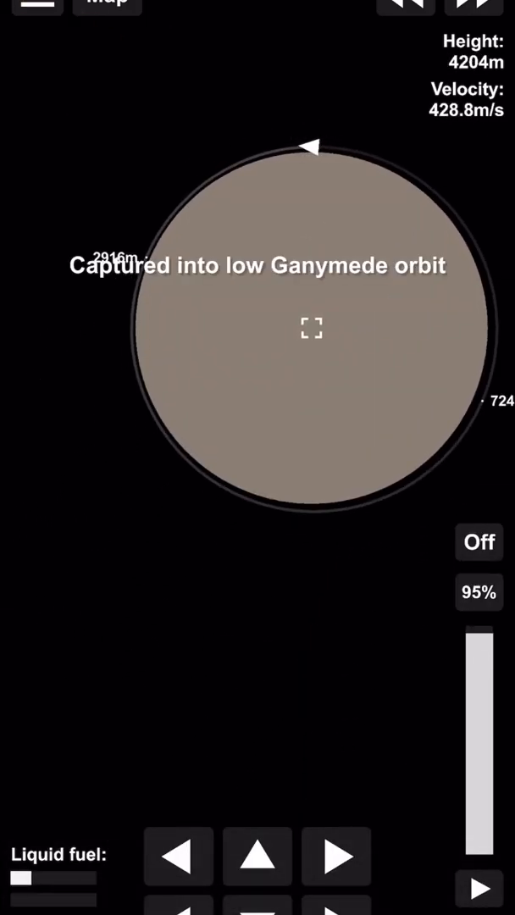
# Step: Toggle the engine while checking the low circular Ganymede orbit
pyautogui.click(479, 543)
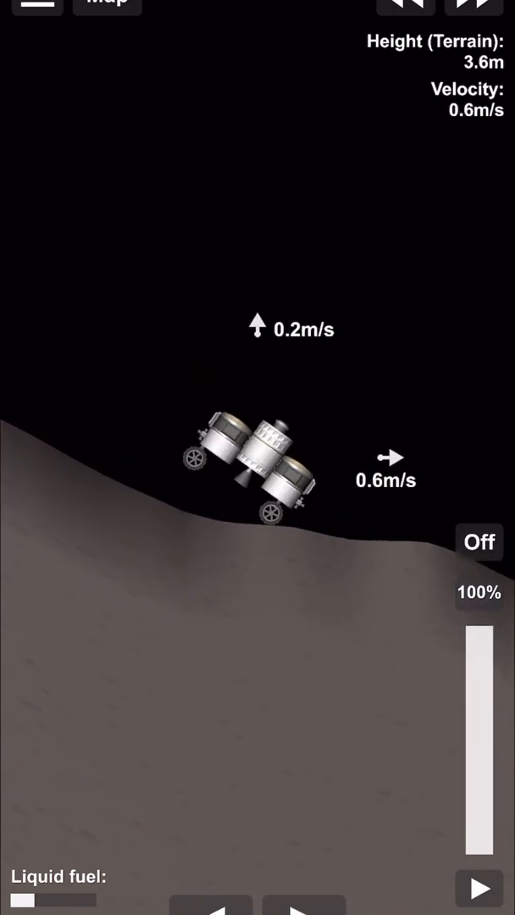
# Step: Burn at 100% throttle to lift off the slope, then cut the engine
pyautogui.click(478, 542)
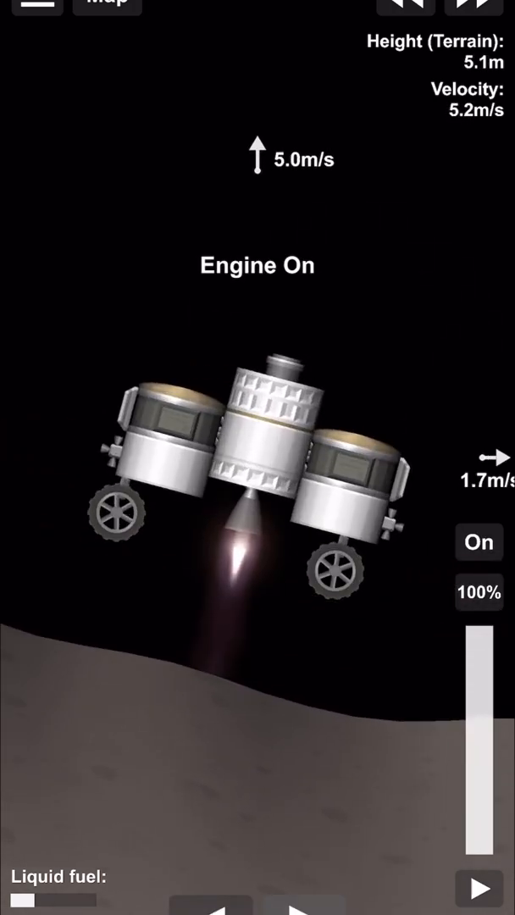
pyautogui.click(479, 542)
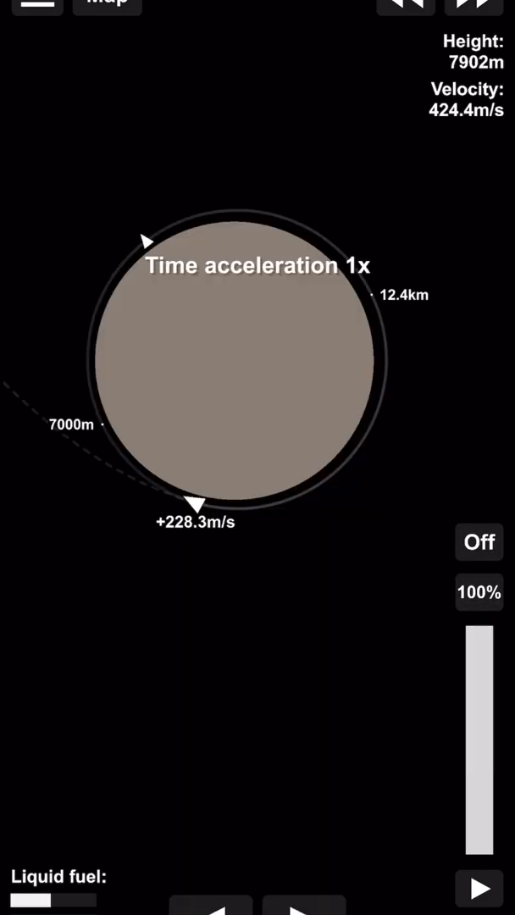
# Step: Burn prograde at 100% throttle to reach about 628 m/s, then cut the engine
pyautogui.click(479, 542)
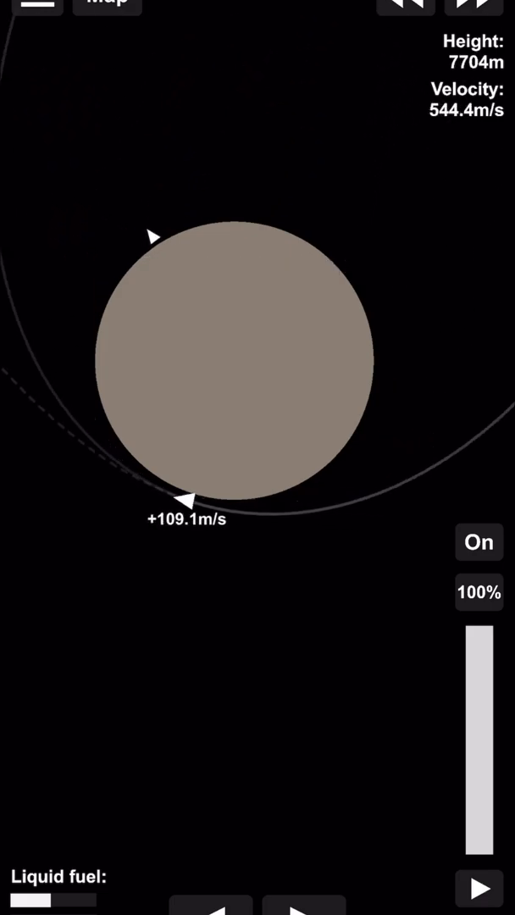
pyautogui.click(479, 542)
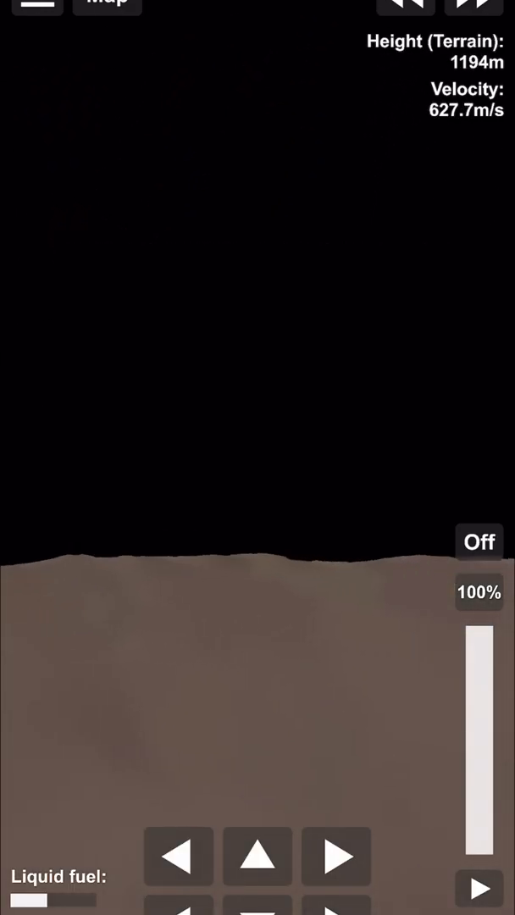